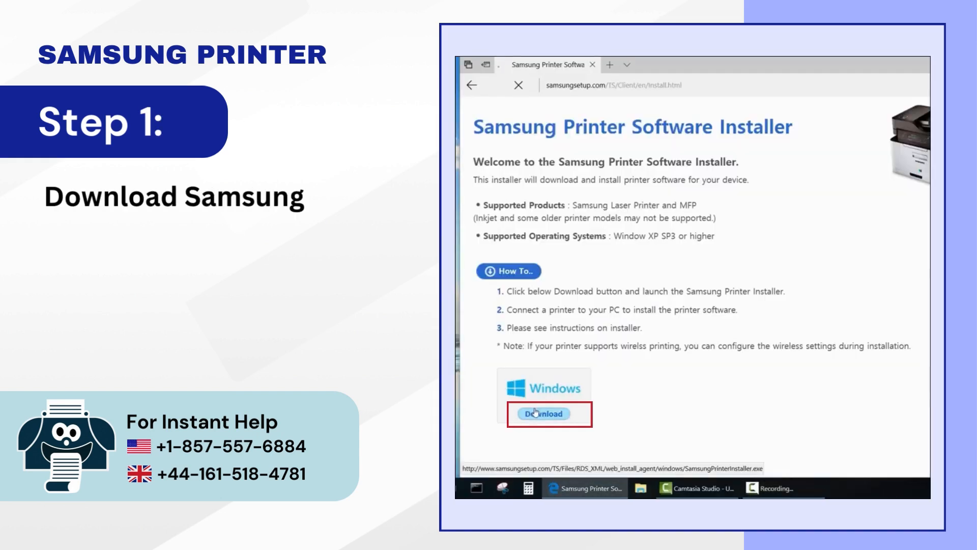
Download the Samsung Printer Software Installer for Windows from samsungsetup.com in Edge
click(544, 414)
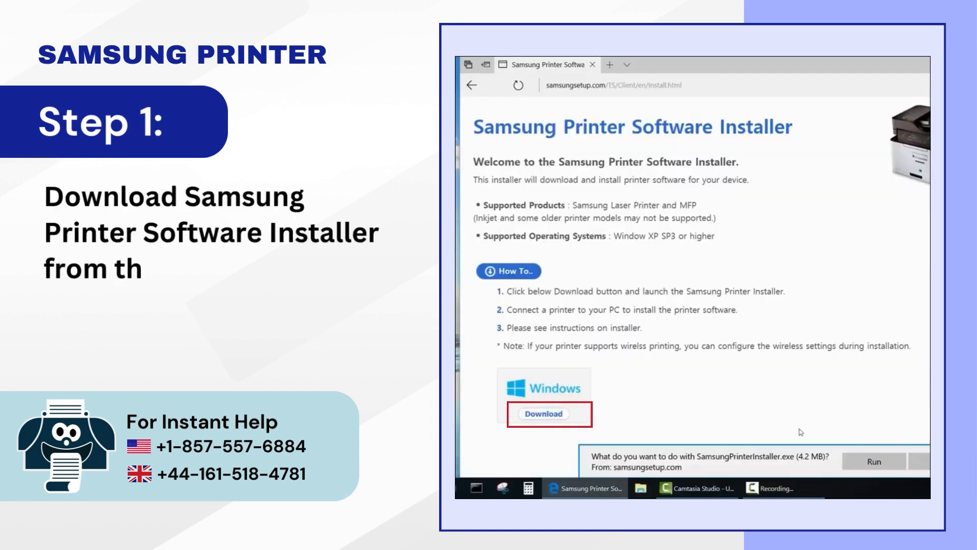
click(888, 459)
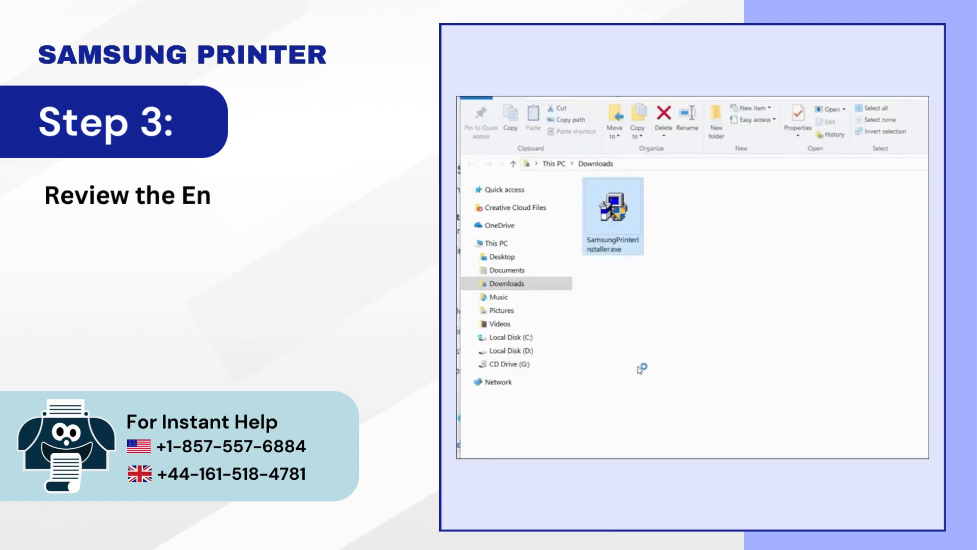
Launch SamsungPrinterInstaller.exe from Downloads and accept the installation agreements
double_click(612, 207)
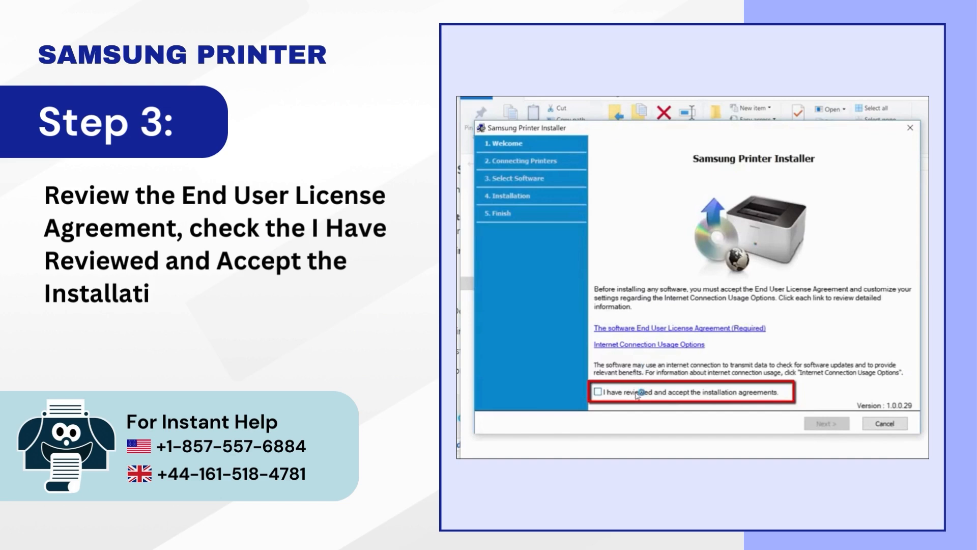
click(601, 392)
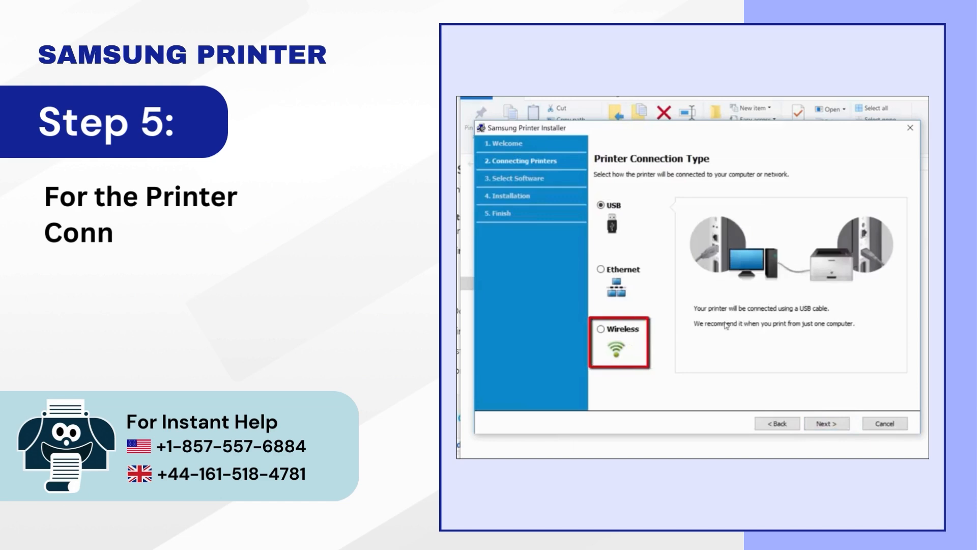
Choose the Wireless connection type and continue past the Turn on the printer screen
click(601, 329)
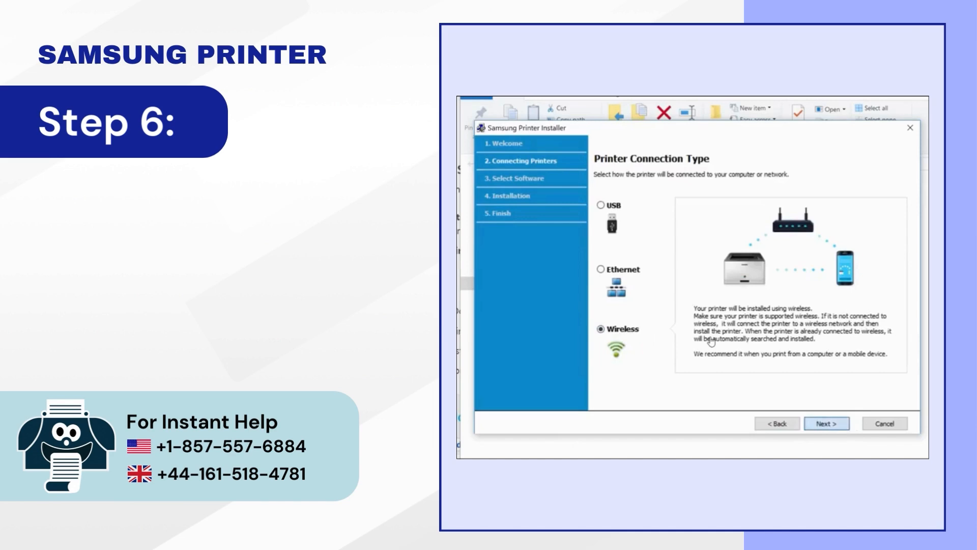
click(826, 423)
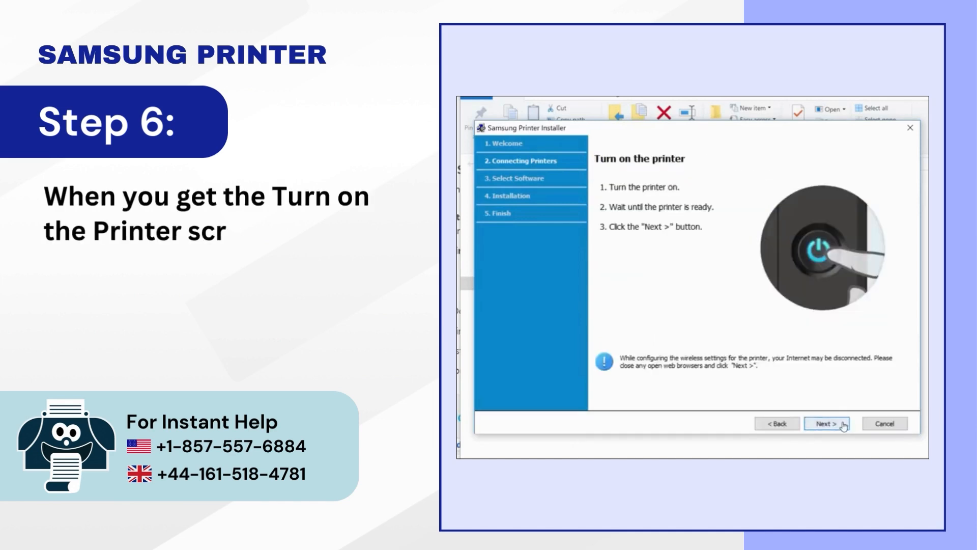
text(screen, make sure that the printer is powered)
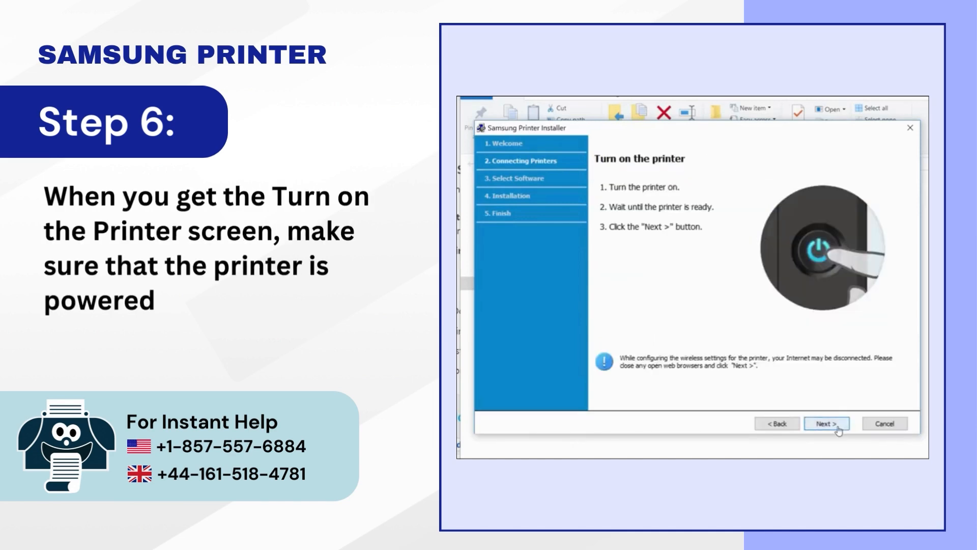
click(826, 424)
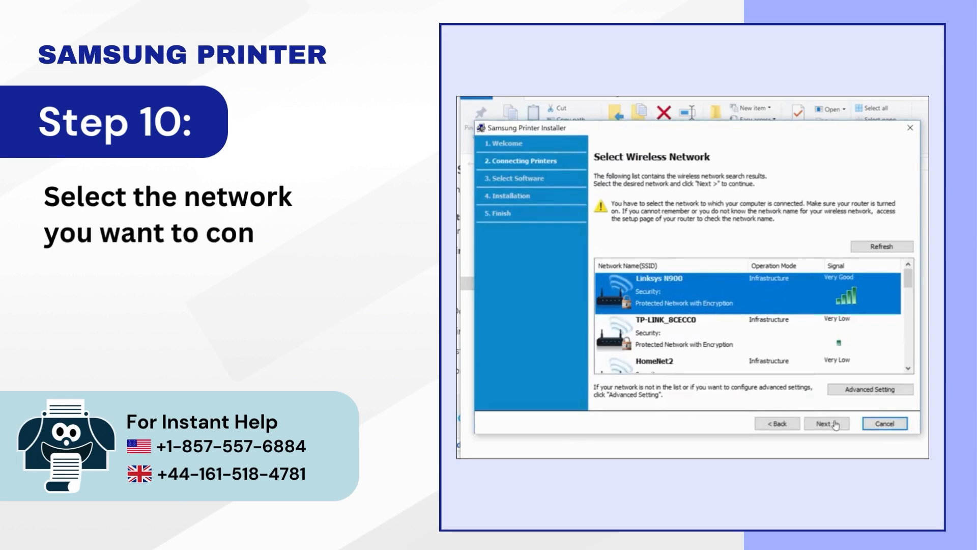
Connect the printer to the Linksys N900 network with its network password
click(827, 422)
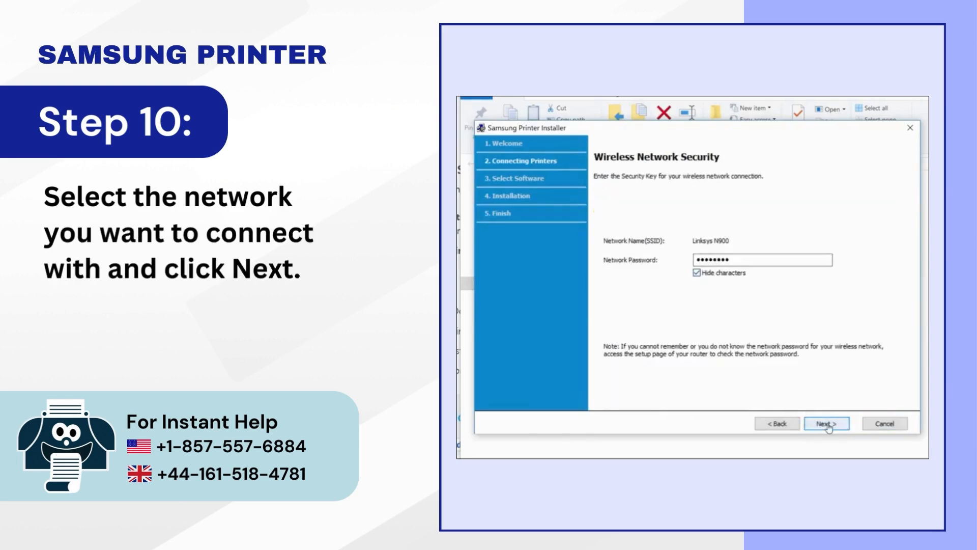
click(828, 423)
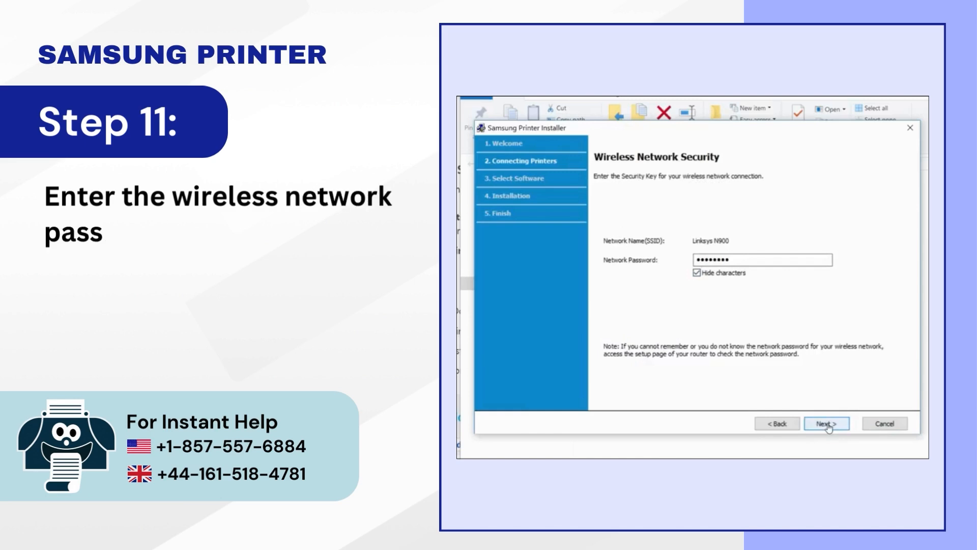
click(829, 424)
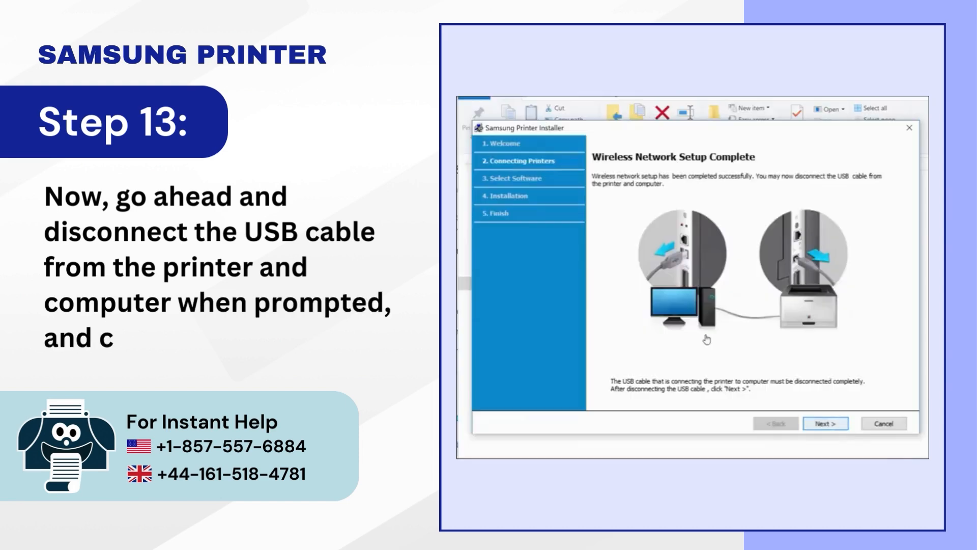
Finish wireless setup and install the M2020 Series printer driver and Easy Printer Manager
click(826, 423)
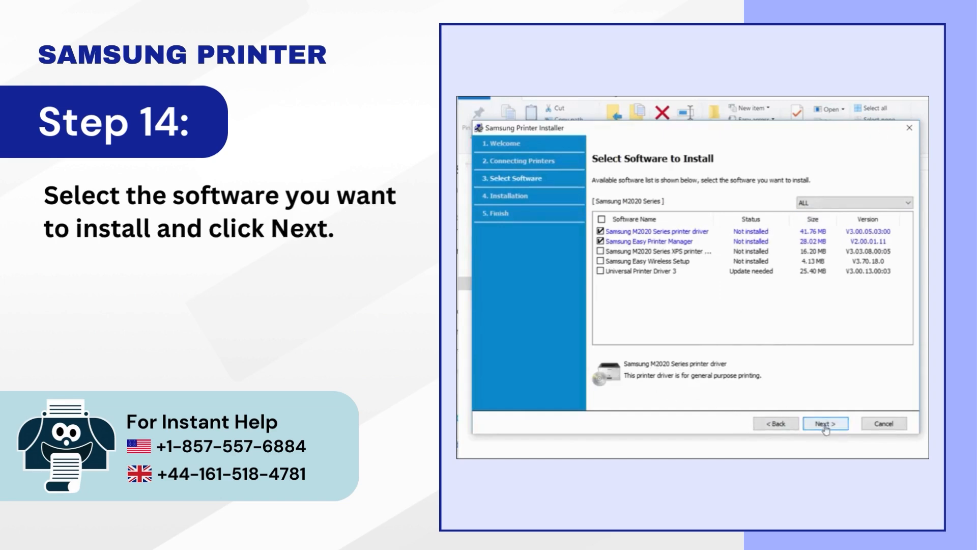
click(827, 423)
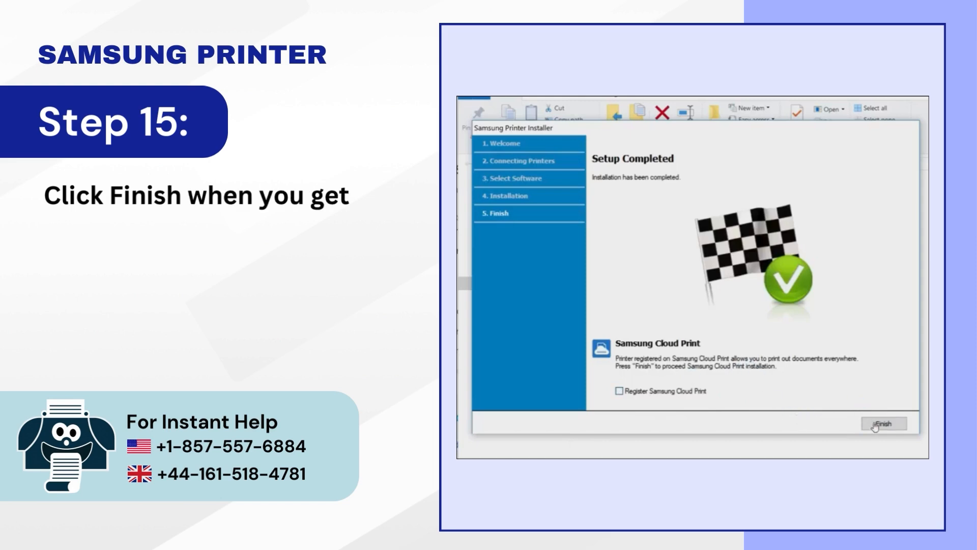
Finish the completed setup, closing the installer and leaving the Downloads folder
click(886, 423)
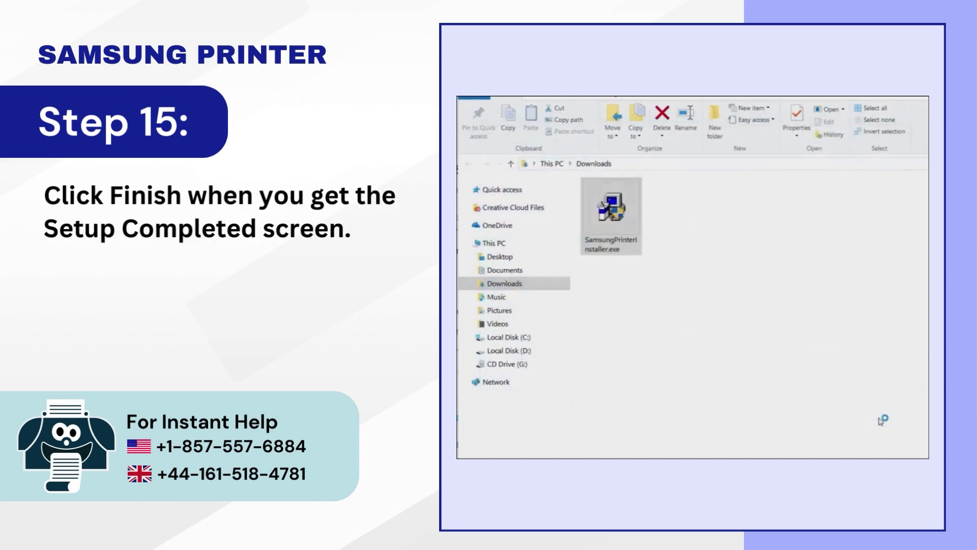